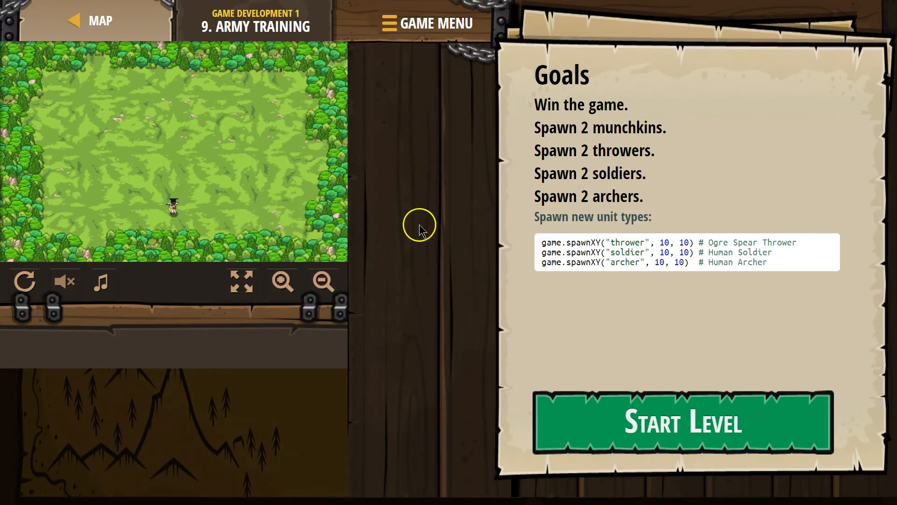
Step: Read the Goals panel and spawnXY examples, then begin the Army Training level
left_click(569, 252)
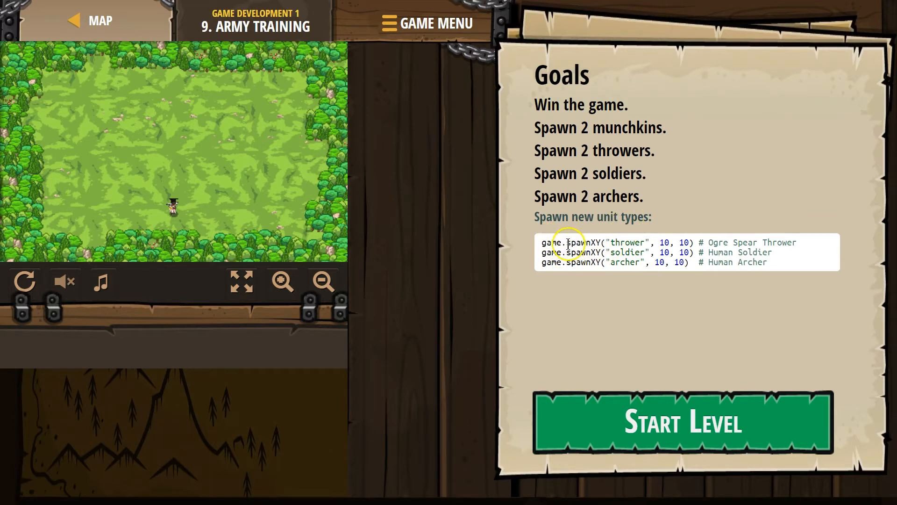
double_click(587, 242)
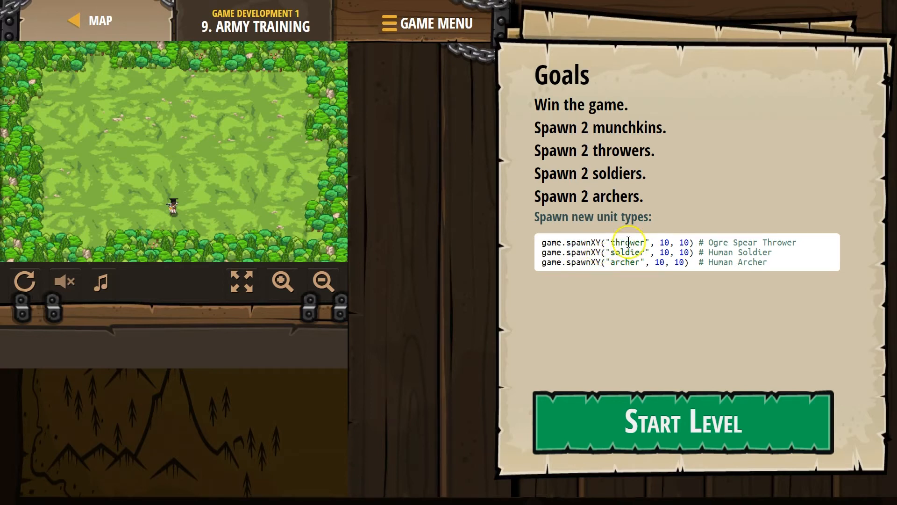
left_click(629, 242)
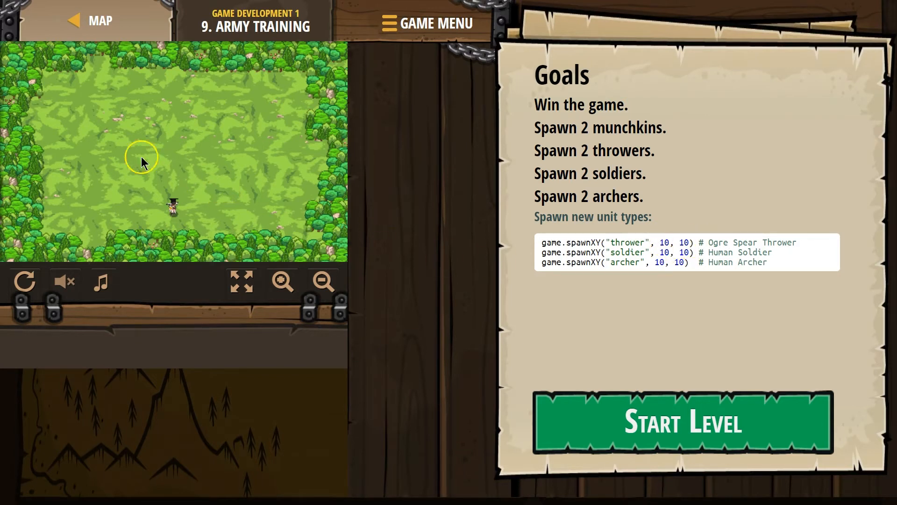
mouse_move(175, 143)
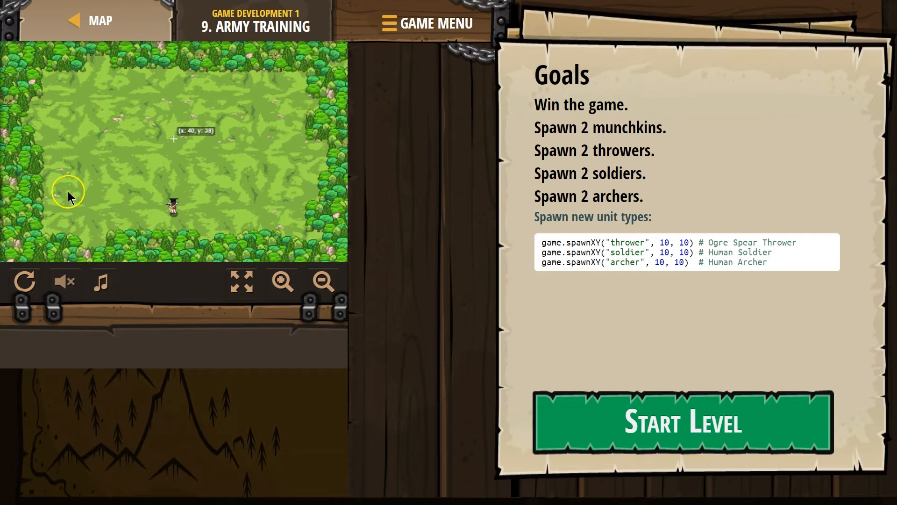
mouse_move(37, 261)
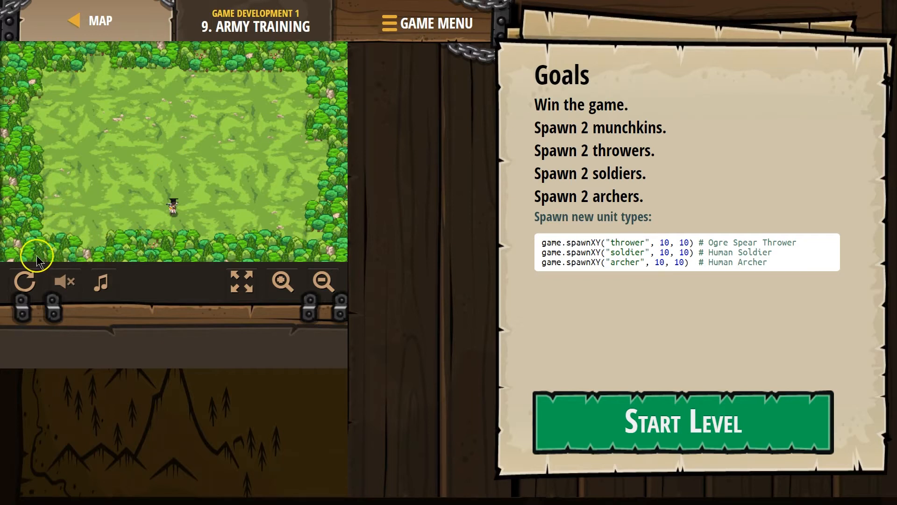
mouse_move(324, 254)
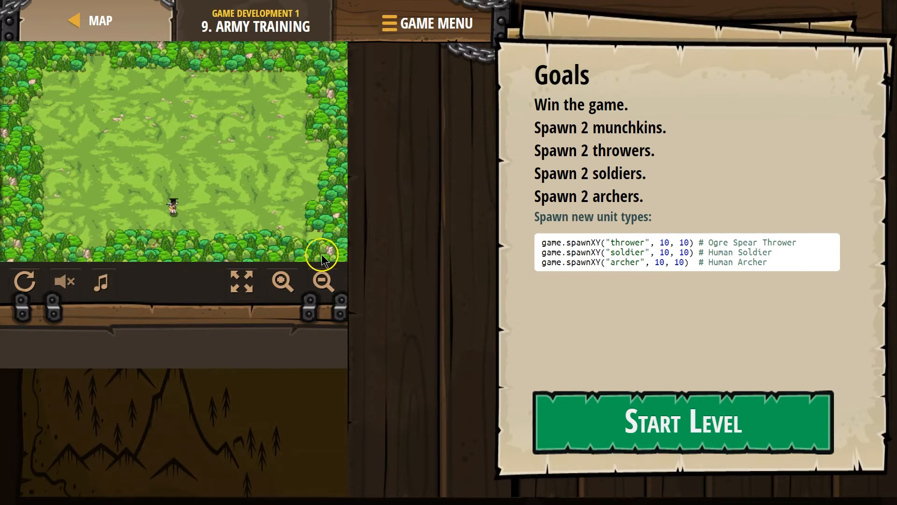
mouse_move(16, 143)
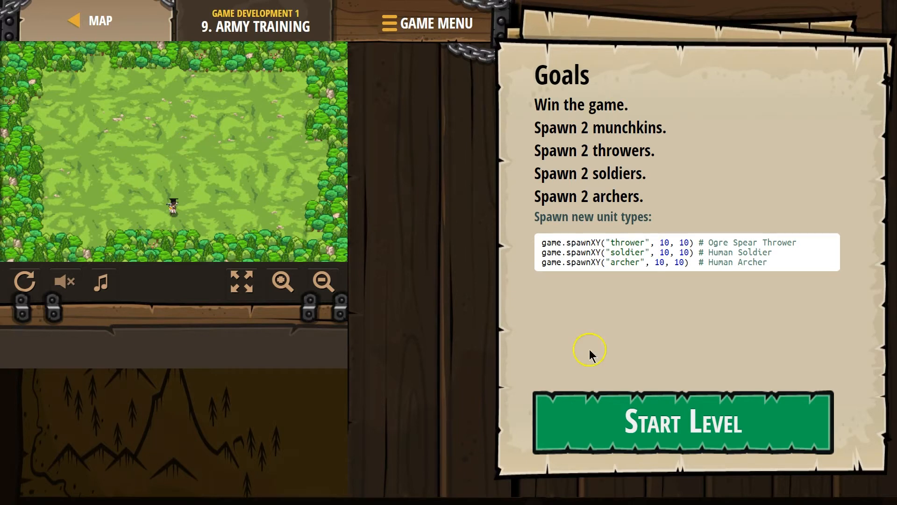
left_click(680, 421)
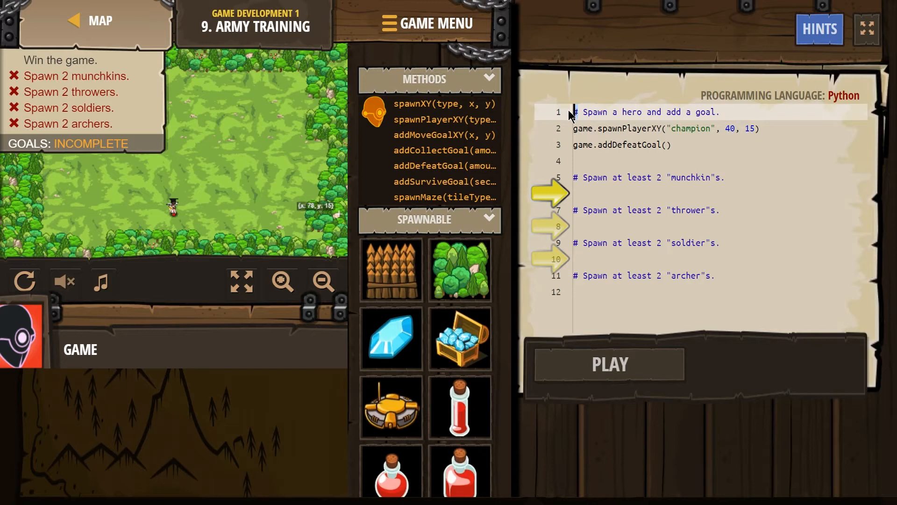
Step: Write two game.spawnXY("munchkin", …) lines at 42, 43 and 36, 30 under the munchkin comment
left_click(581, 113)
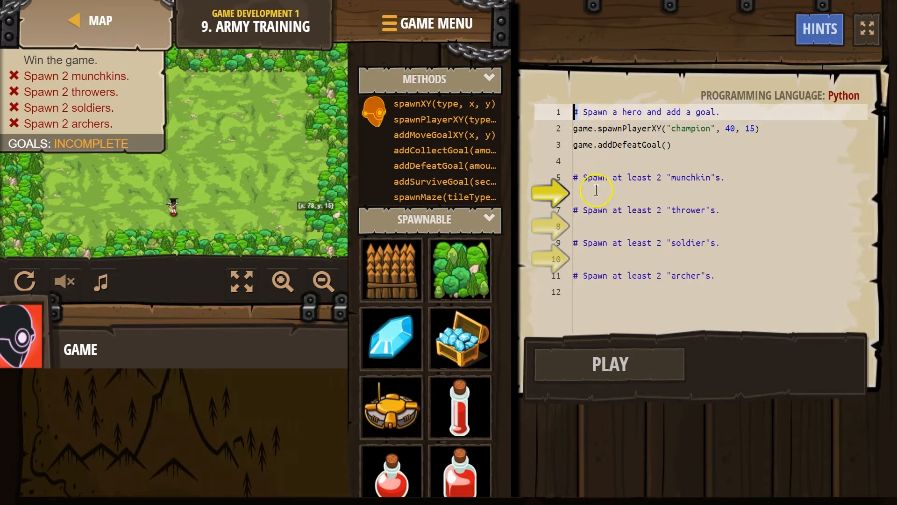
type("spawnXY(\"munchkin\", 36, 30")
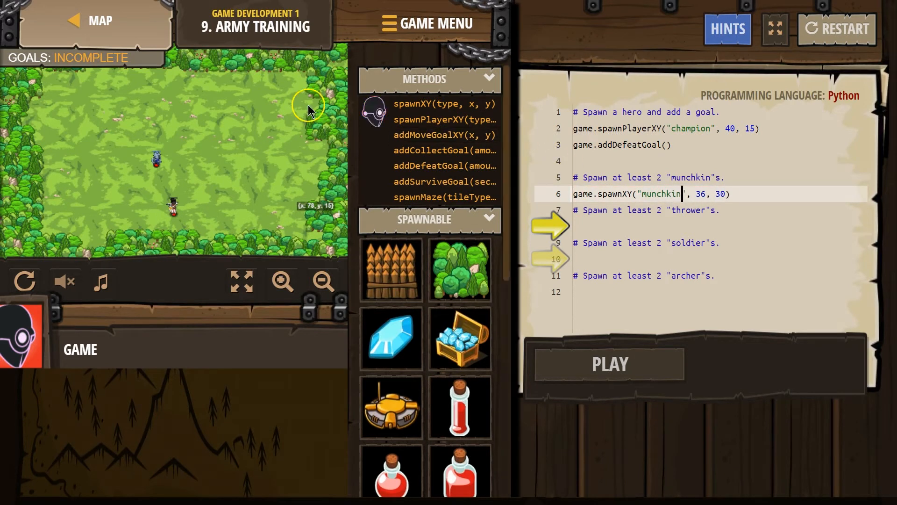
mouse_move(183, 129)
type("42")
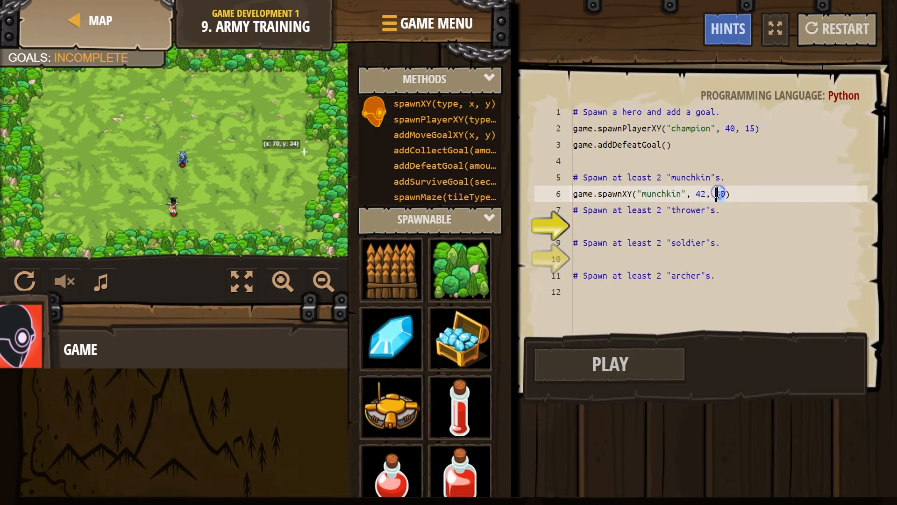
type("3")
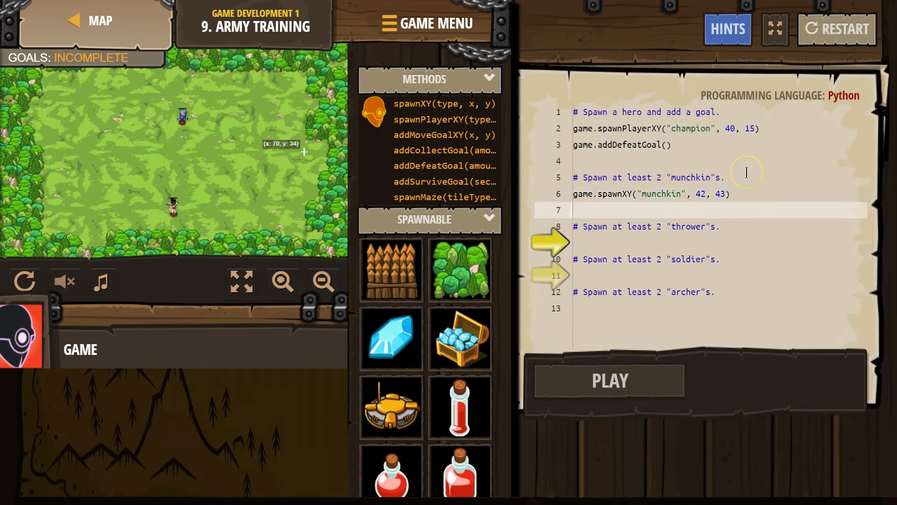
type("spawnXY(\"fence\", 36, 30")
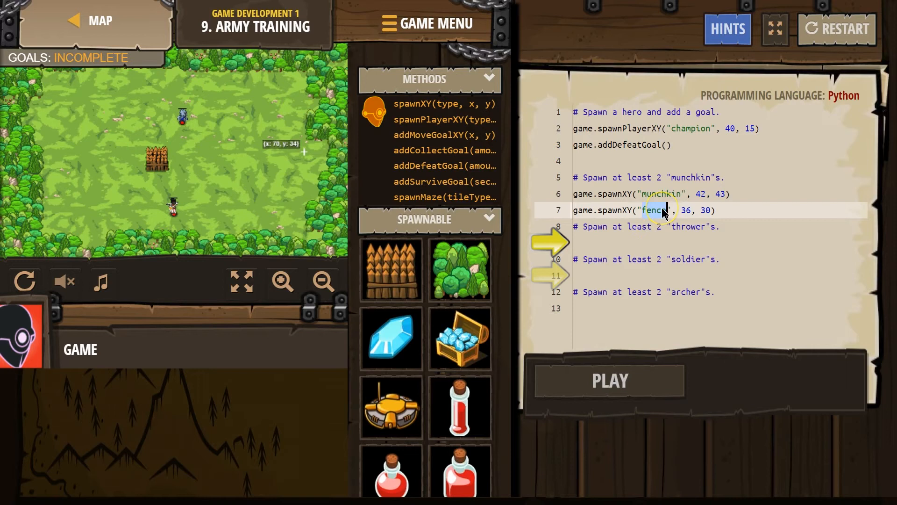
type("munchkin")
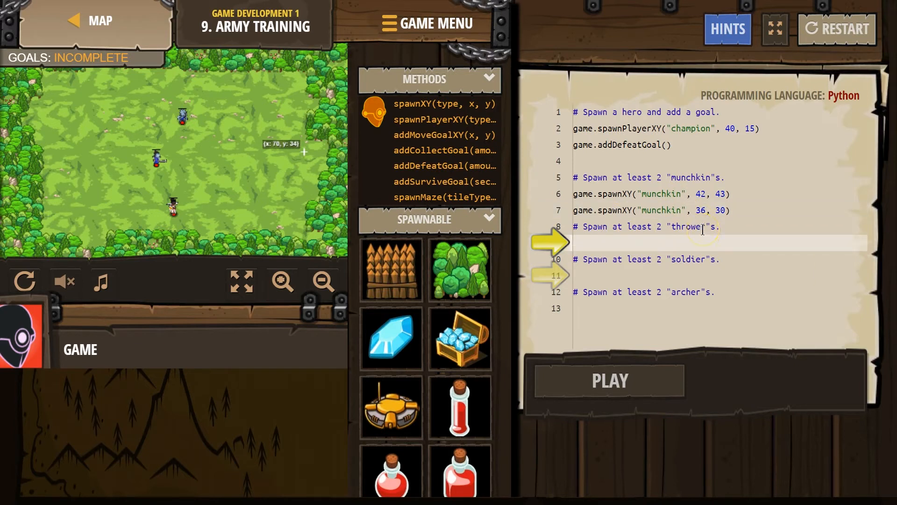
Step: Write two game.spawnXY("thrower", …) lines at 46, 40 and 64, 30 under the thrower comment
type("spawnXY(\"fence\", 36, 30")
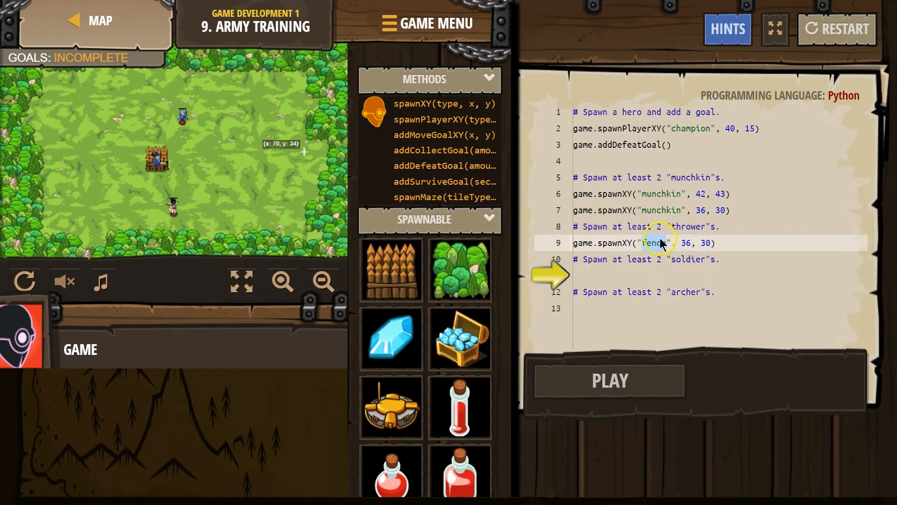
type("throw")
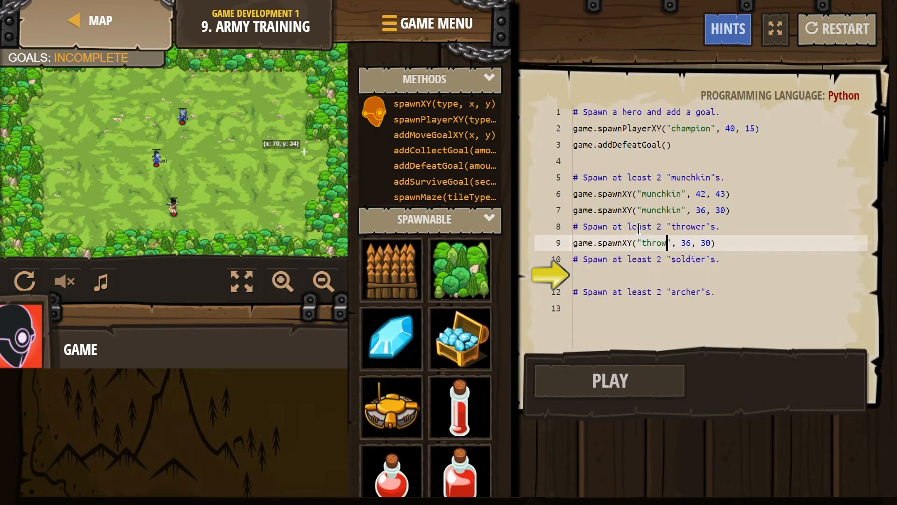
type("er")
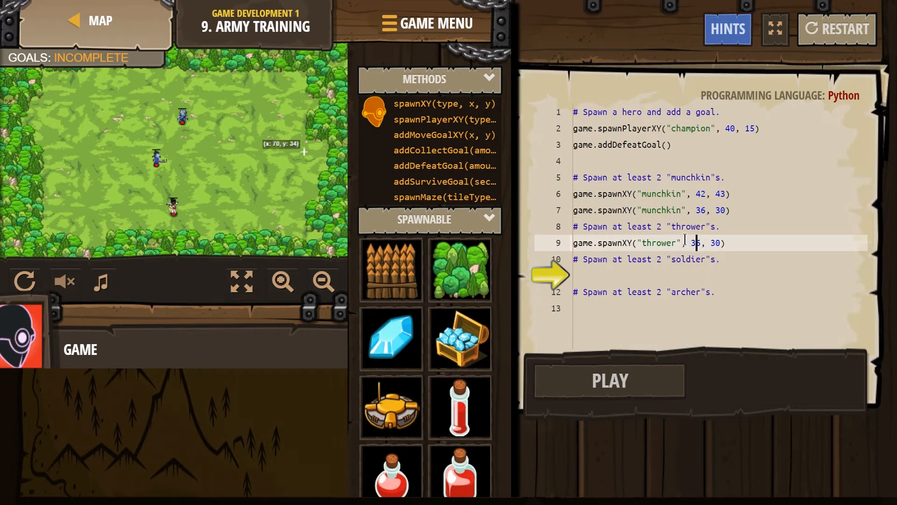
type("46")
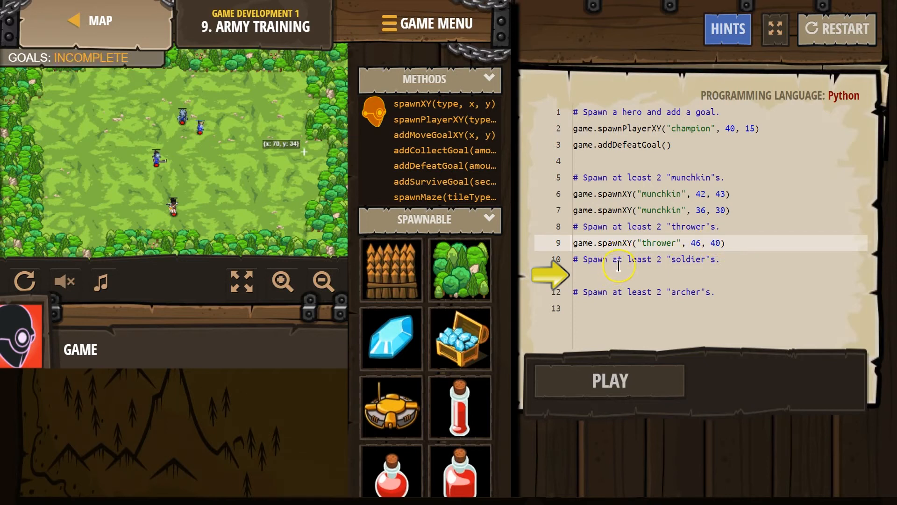
type("spawnXY(\"fence\", 36, 30")
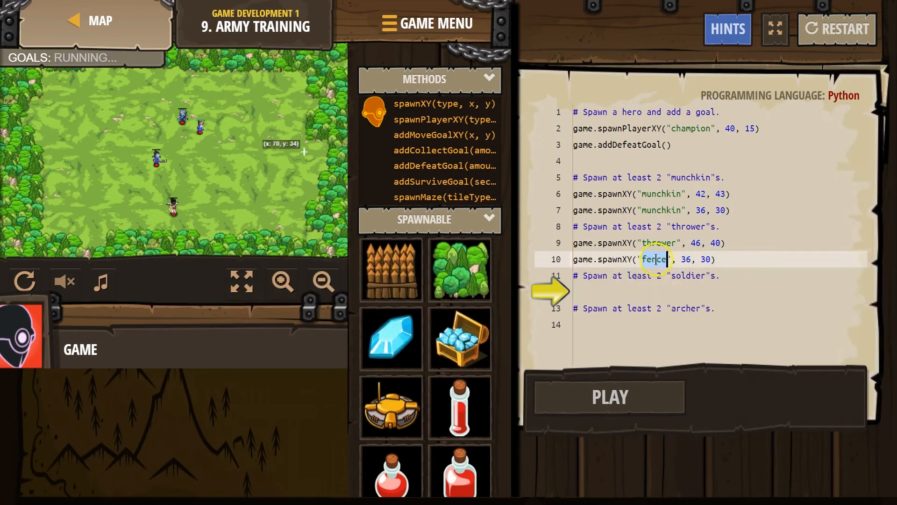
type("thrower")
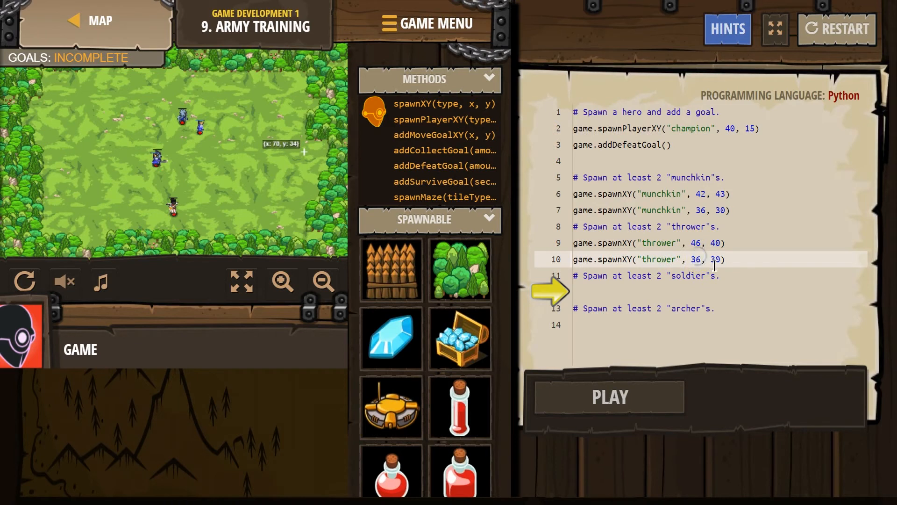
type("64")
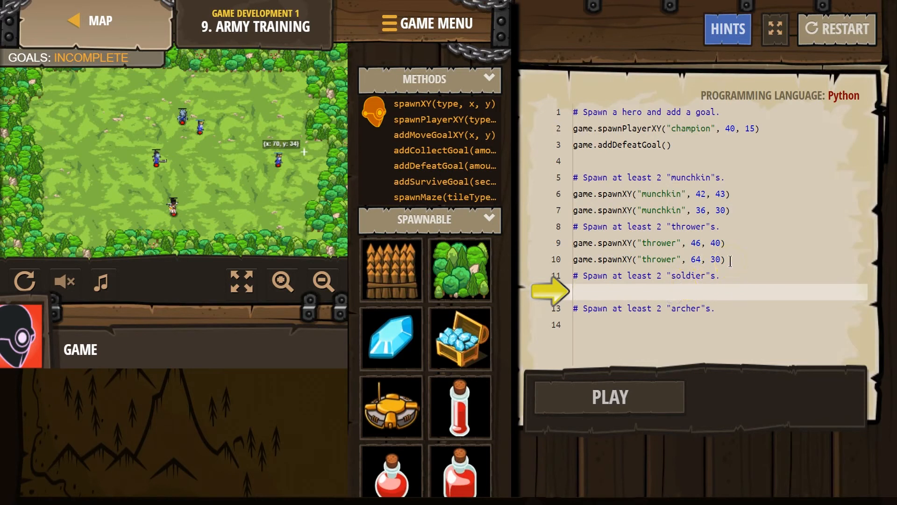
Step: Write two soldier spawnXY lines at 64, 43 and 22, 15 under the soldier comment
type("spawnXY(\"soldier\", 36, 30")
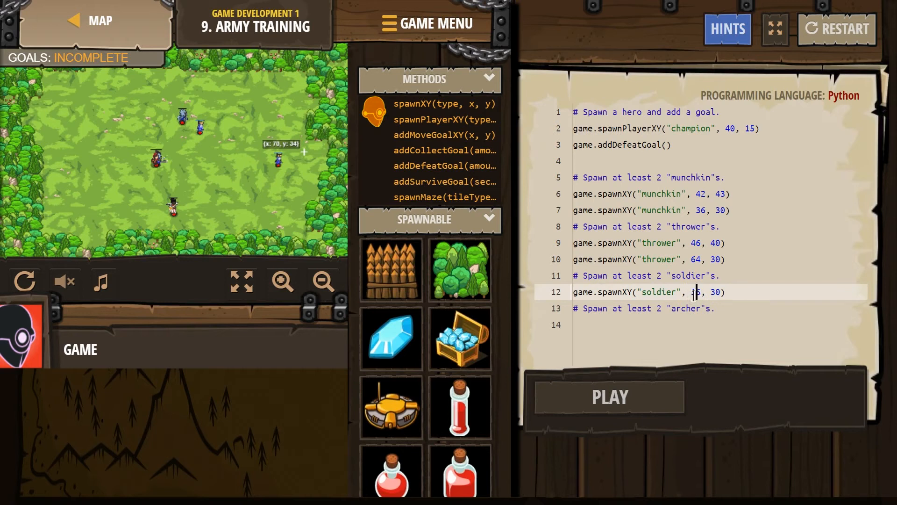
type("64")
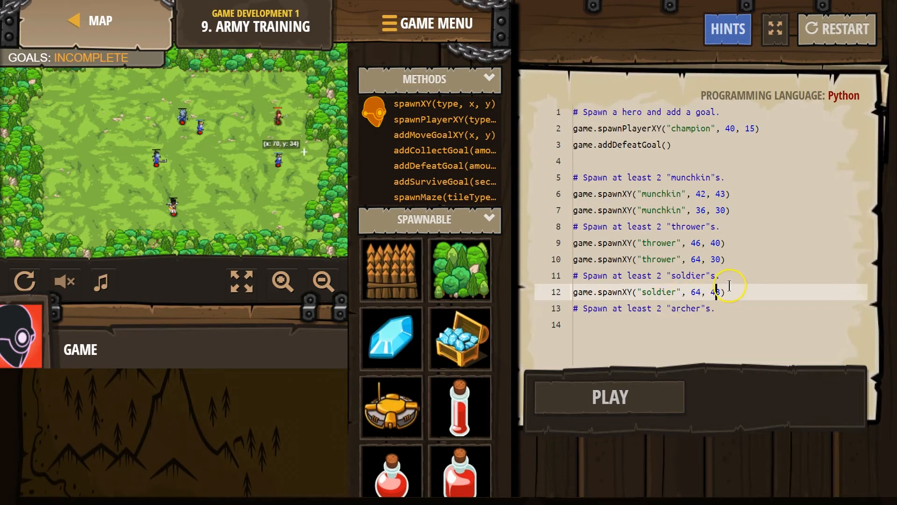
type("spa")
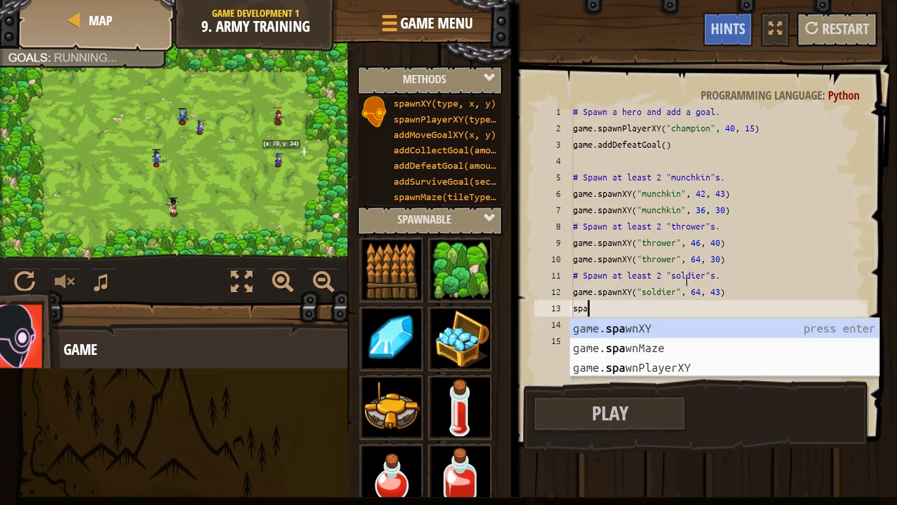
key("enter")
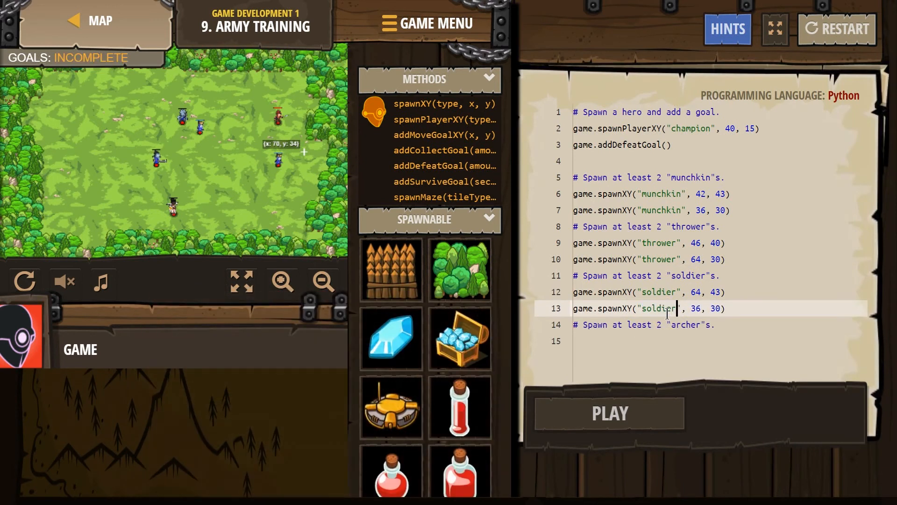
double_click(694, 308)
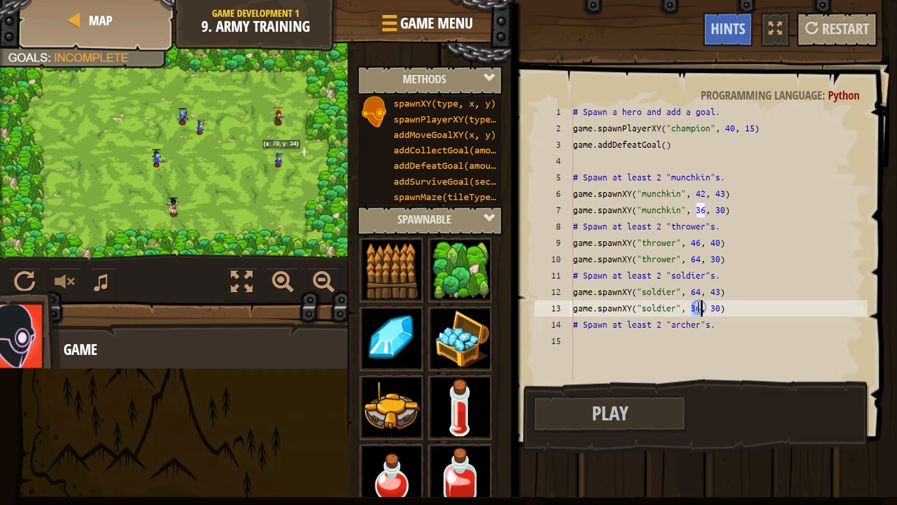
type("22")
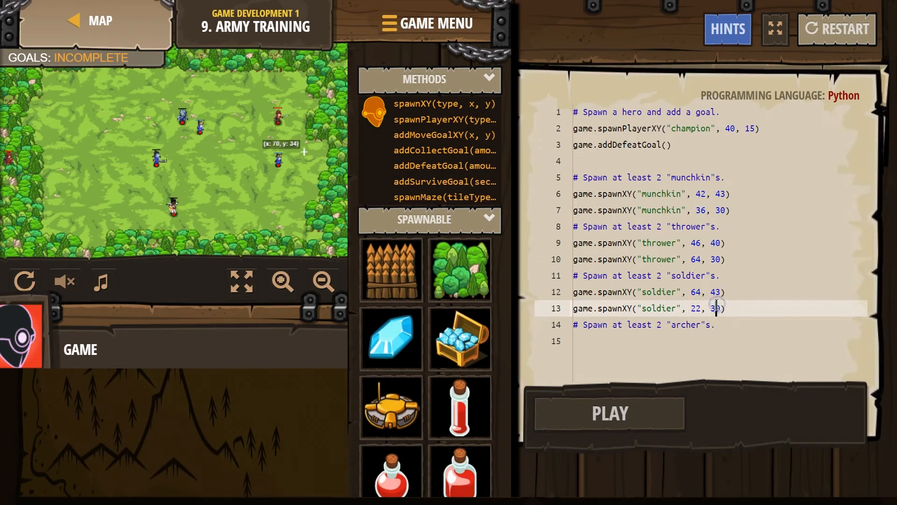
type("5")
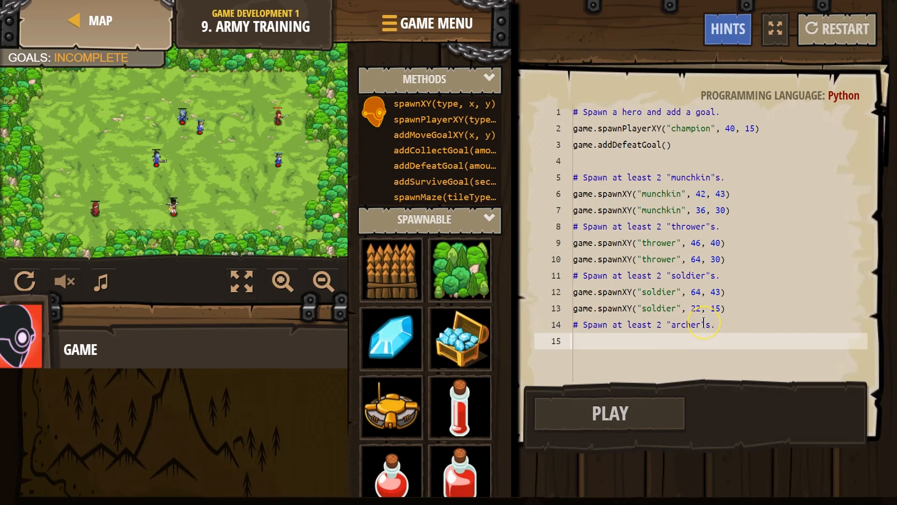
Step: Write two archer spawnXY lines at 24, 30 and 36, 16 under the archer comment
type("spawnXY(\"fence\", 36, 30")
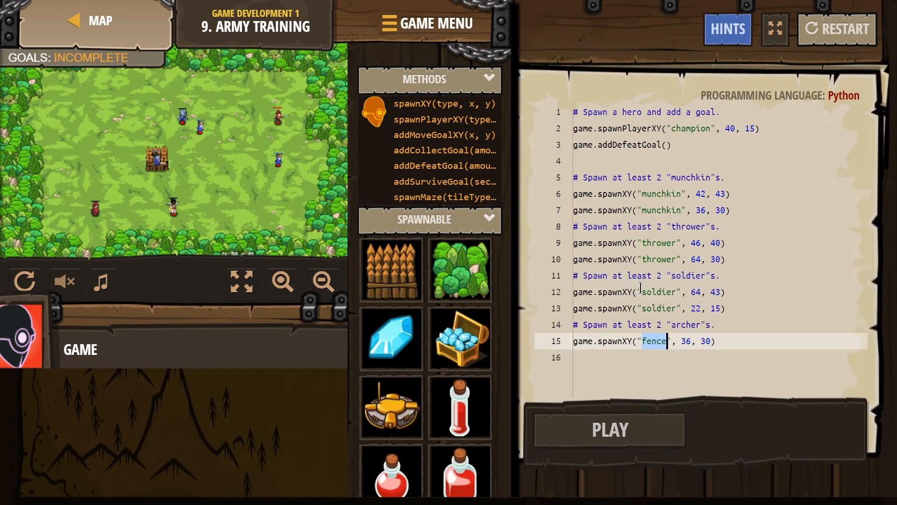
type("archer")
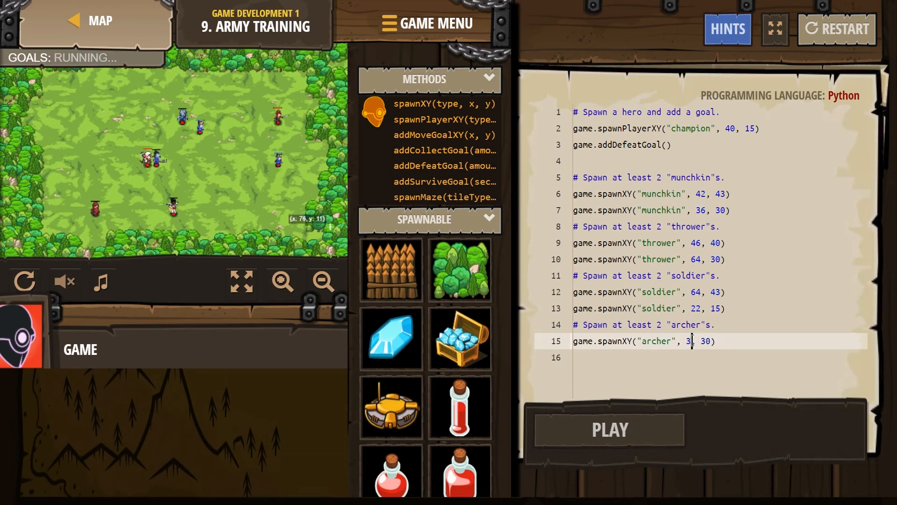
type("24")
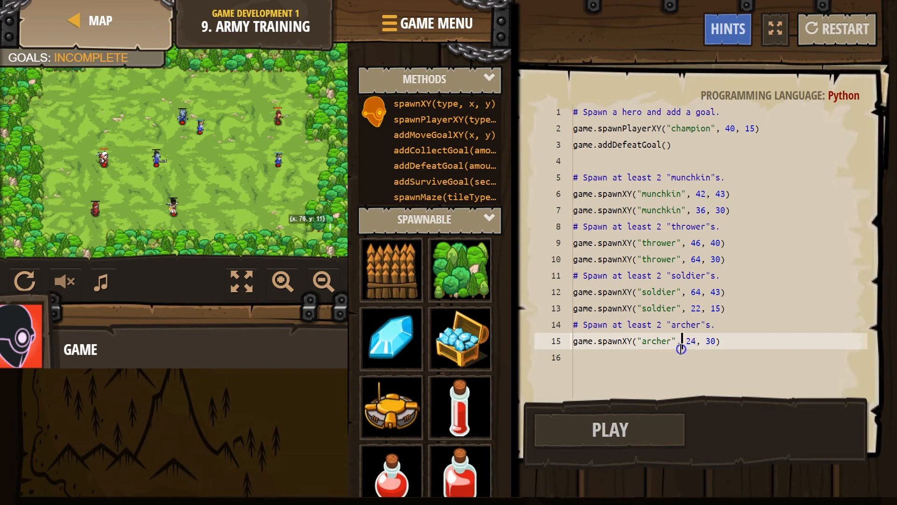
type("sp")
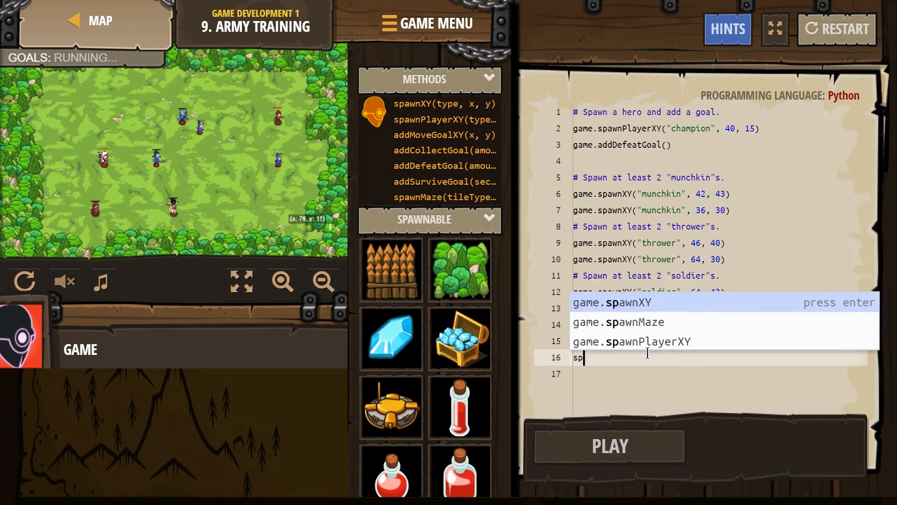
key("enter")
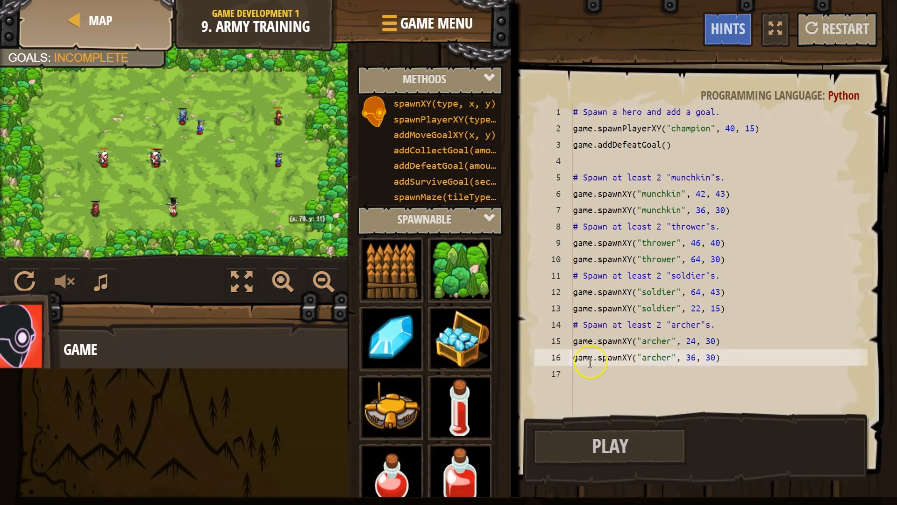
double_click(689, 357)
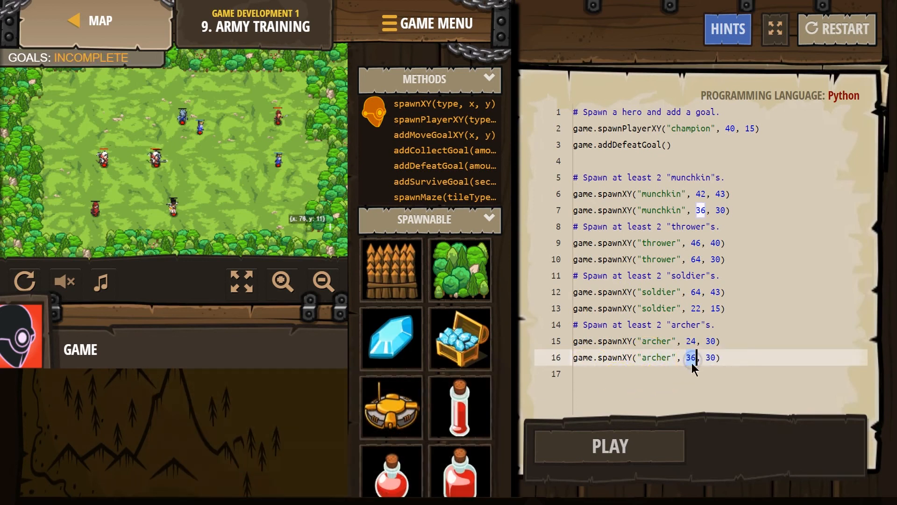
type("16")
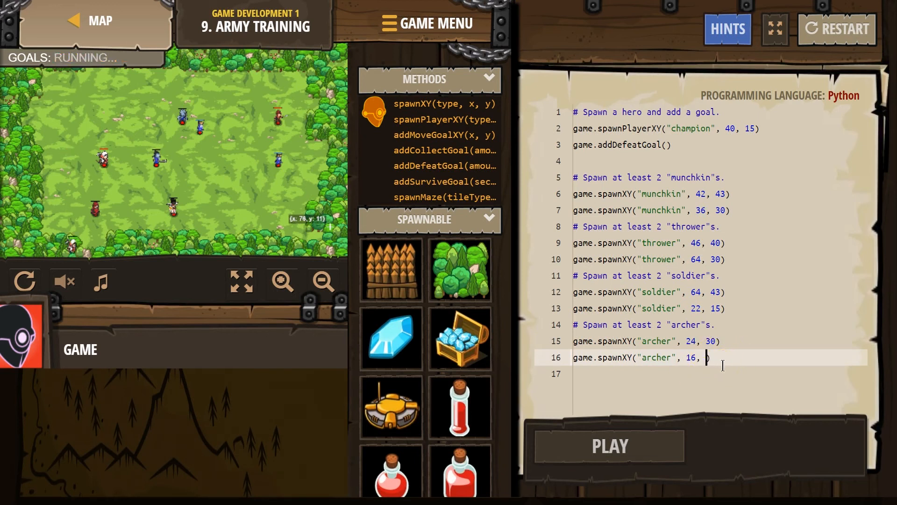
type("16)")
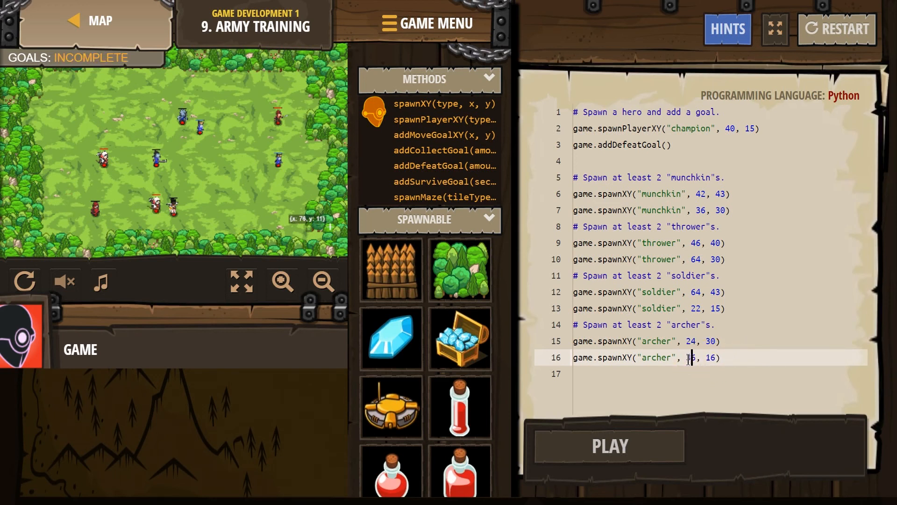
type("36")
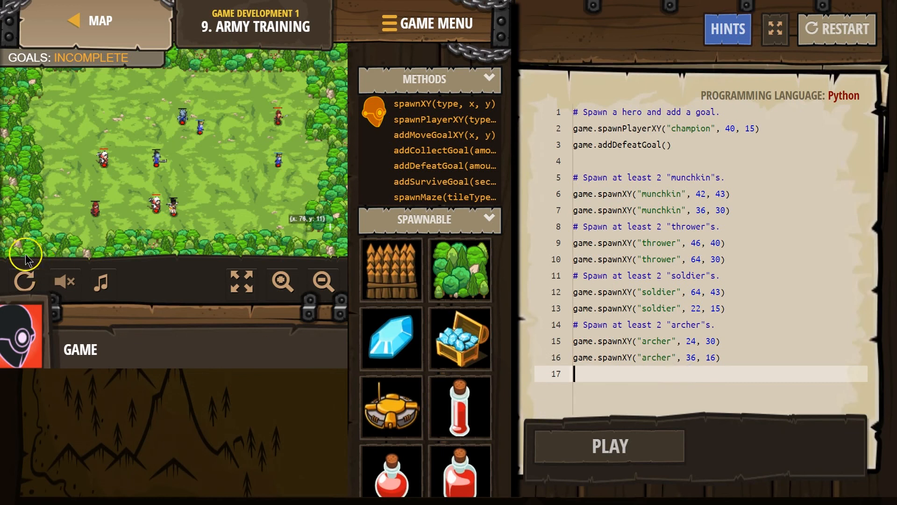
mouse_move(661, 399)
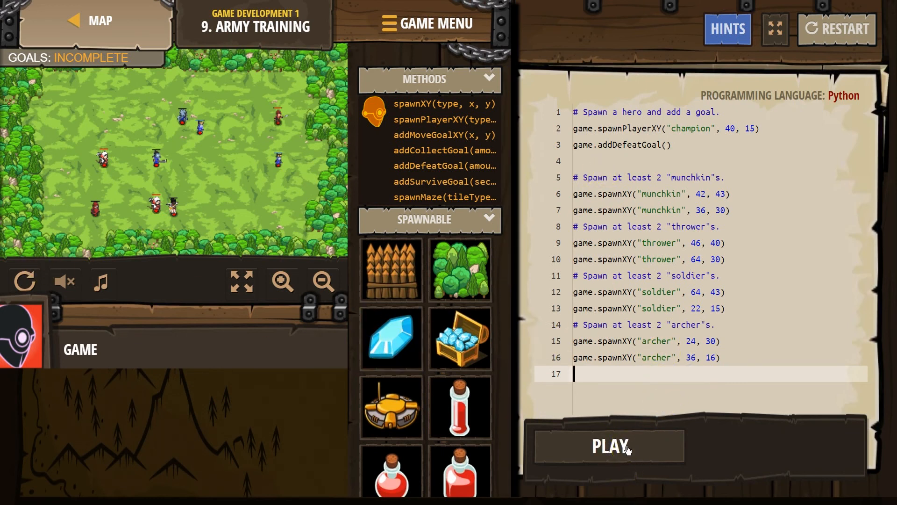
Step: Play the level through the battle and return to the code showing GOALS: SUCCESS
left_click(608, 446)
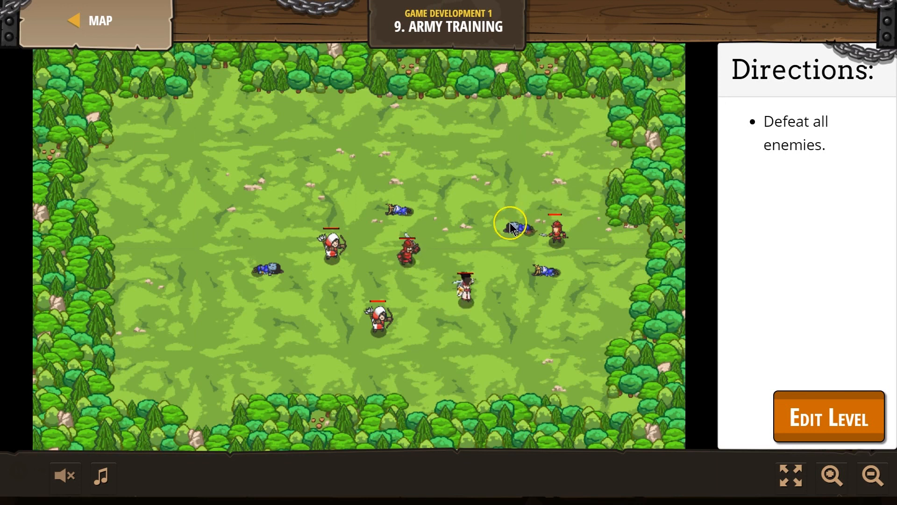
left_click(827, 416)
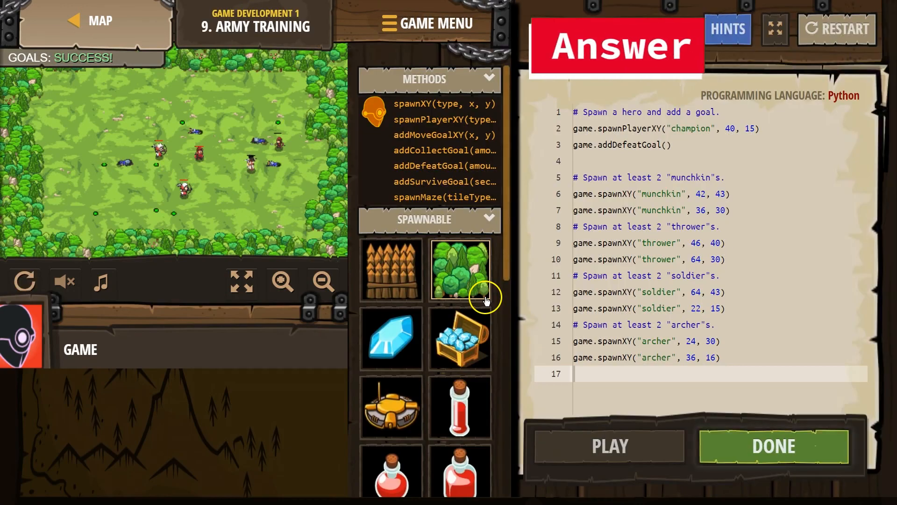